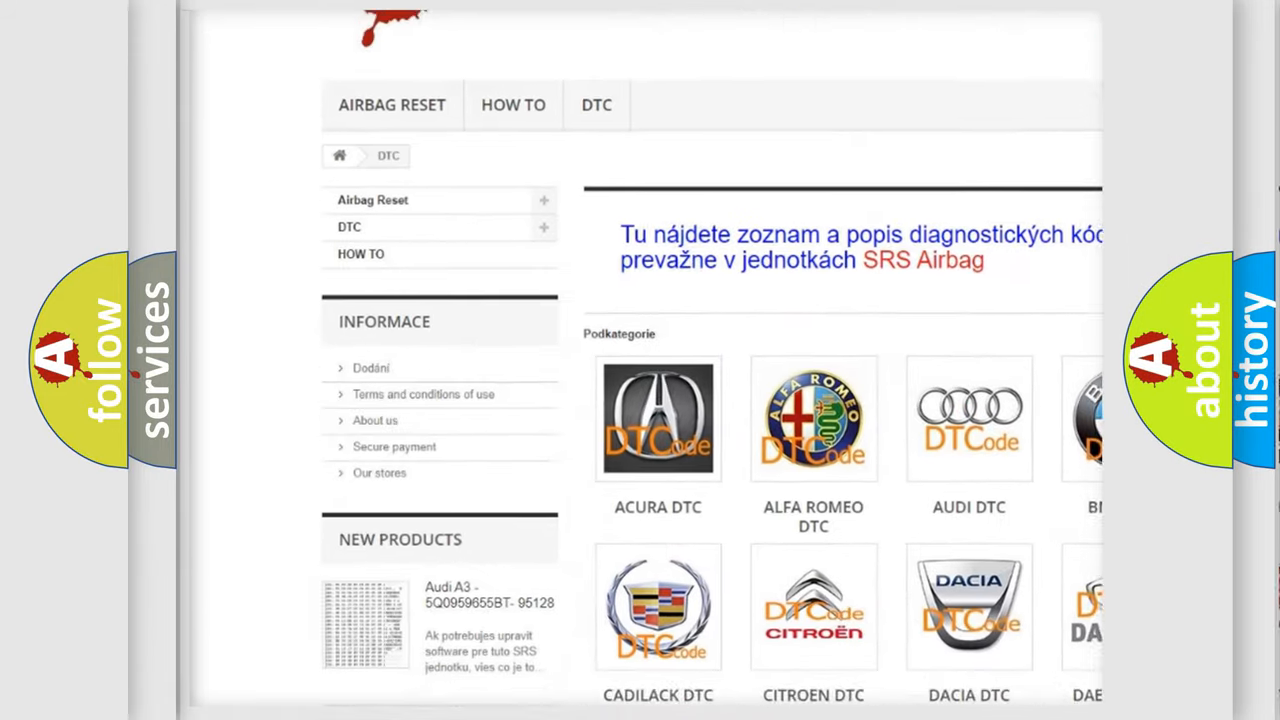
pyautogui.scroll(-3)
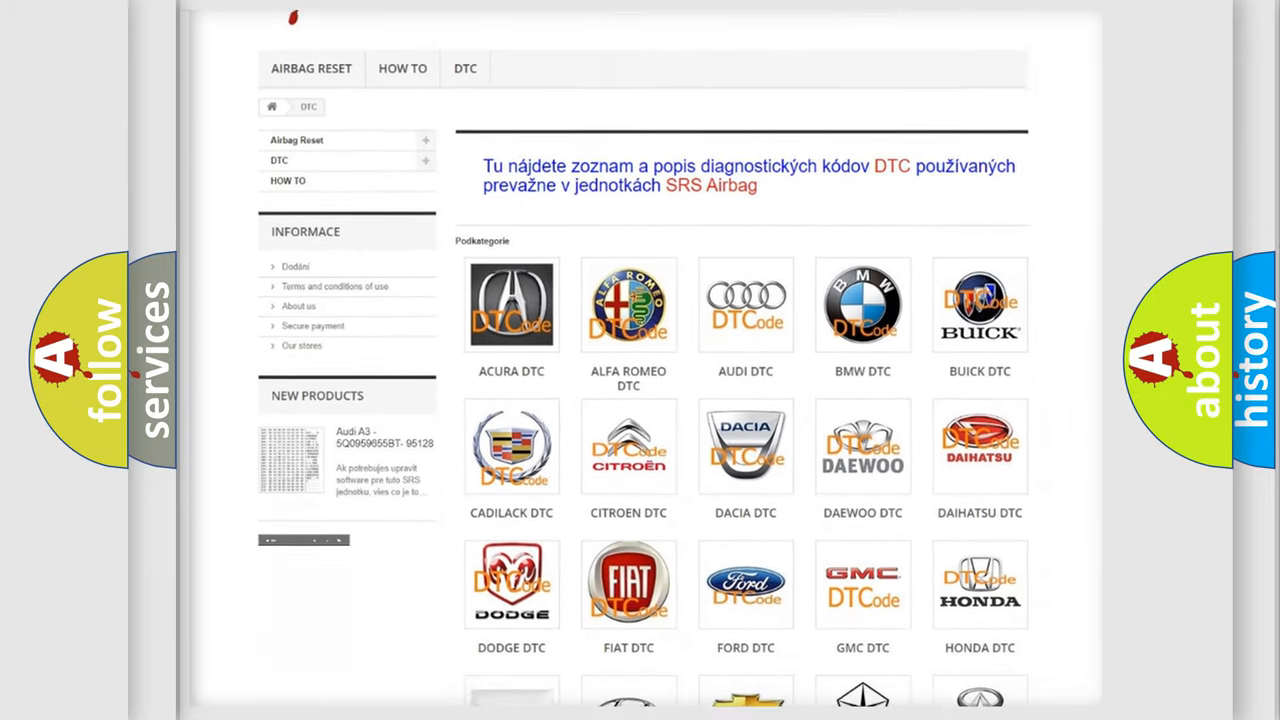
pyautogui.scroll(-3)
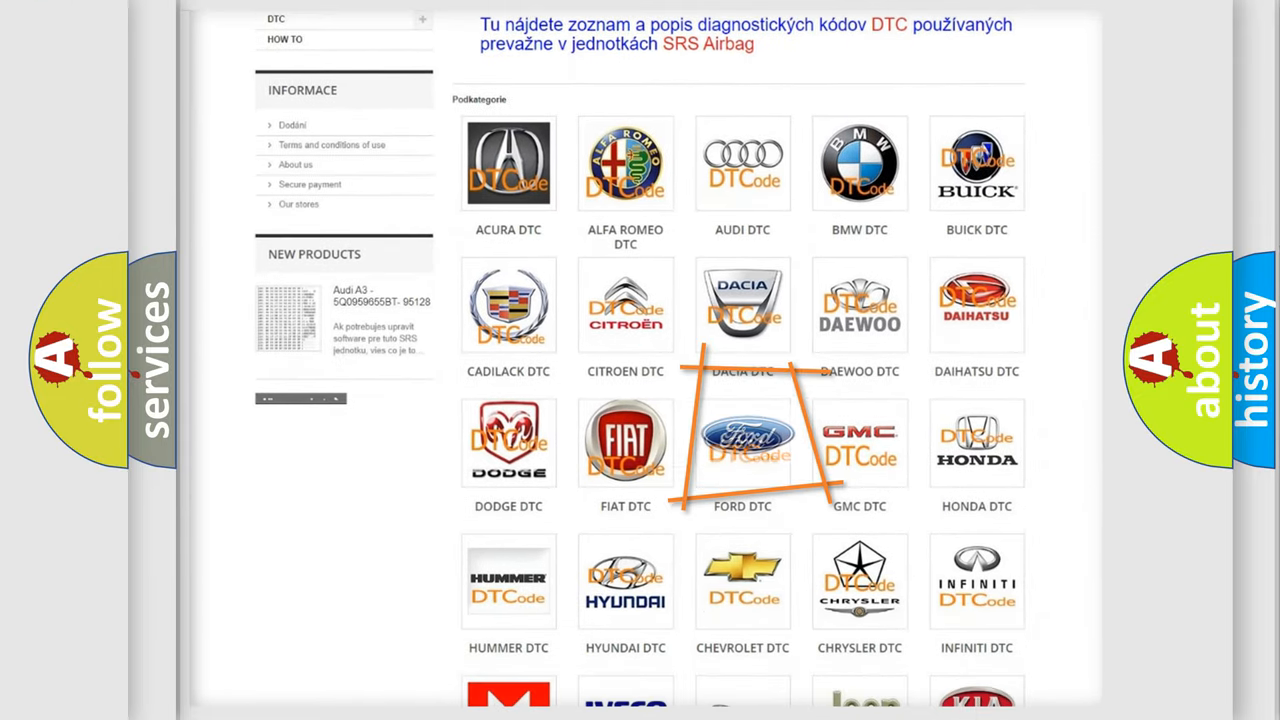